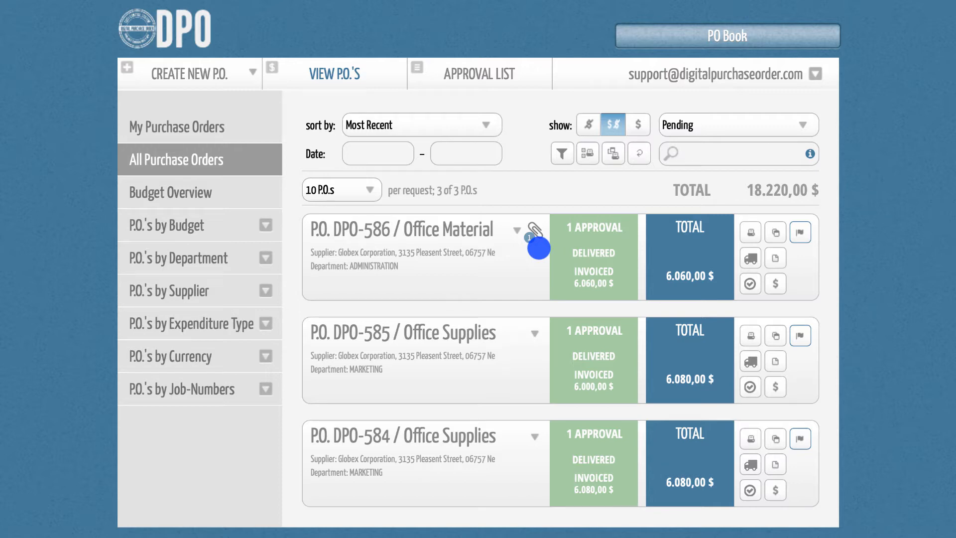
# - Go to Administration from the account menu and open the Chart of Accounts page
pyautogui.click(817, 73)
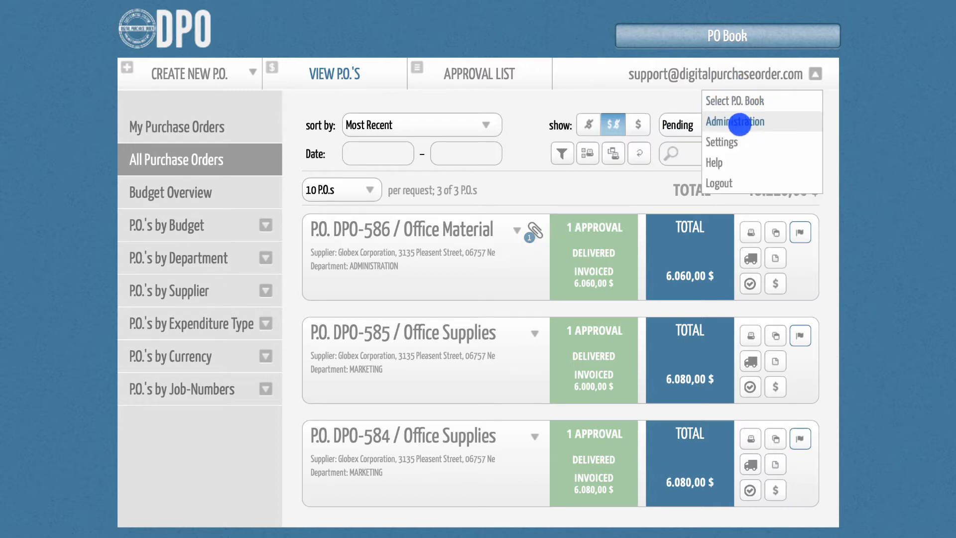
pyautogui.click(735, 121)
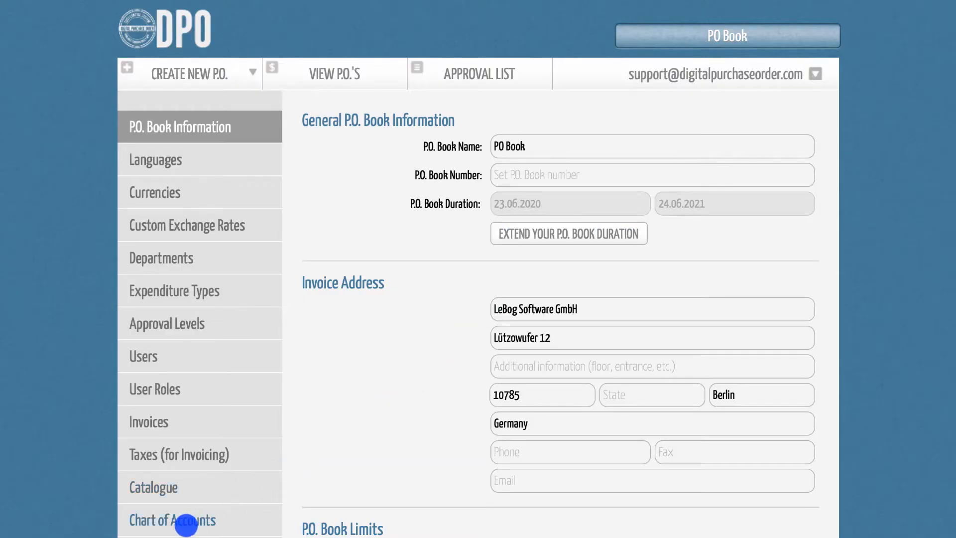
pyautogui.click(172, 519)
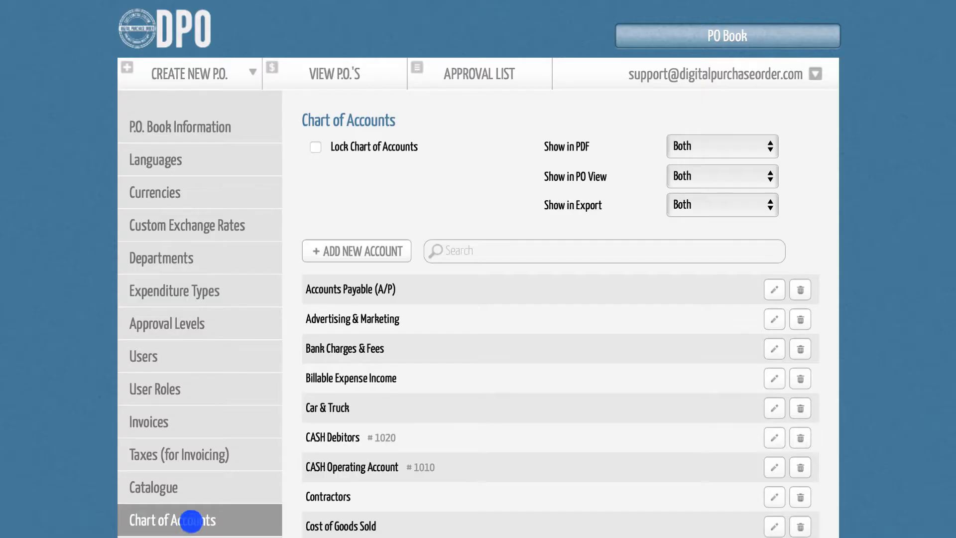
# - Add a new account 'Repairs & Maintenance', code 6754, with Contractors as main account
pyautogui.click(356, 251)
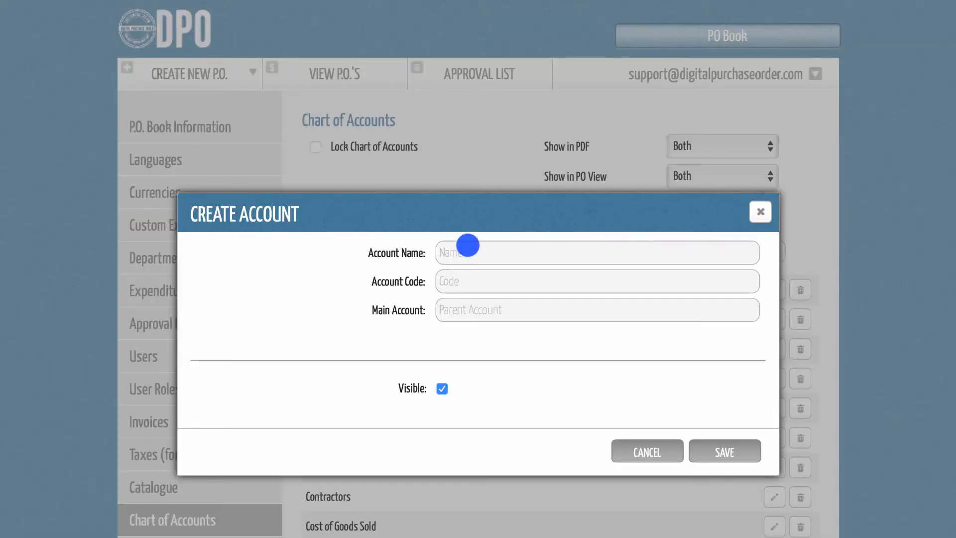
pyautogui.write('Repairs & Maintenance')
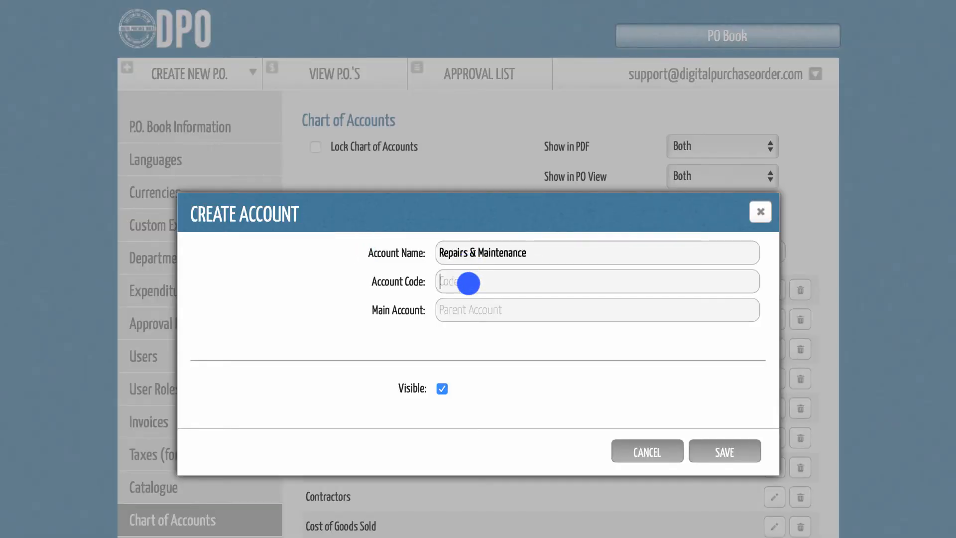
pyautogui.write('6754')
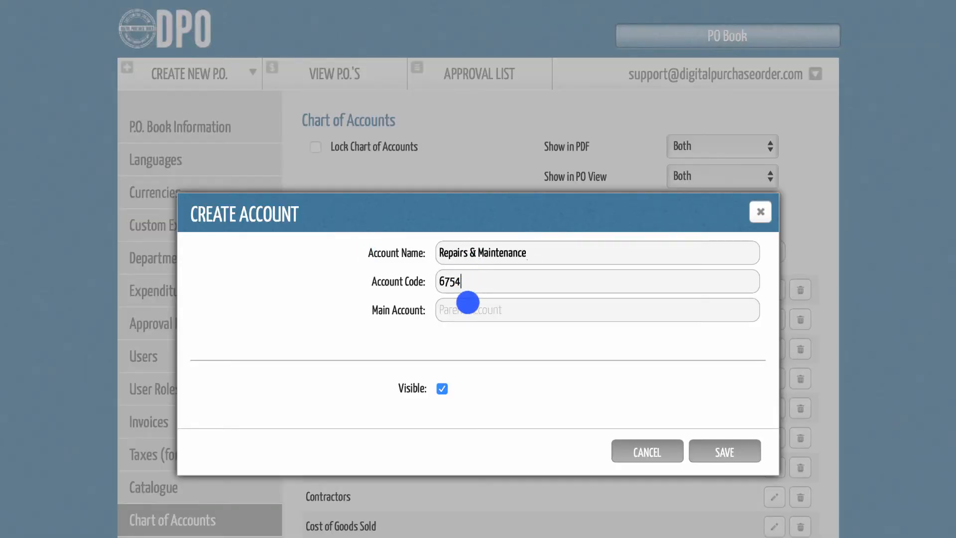
pyautogui.write('C')
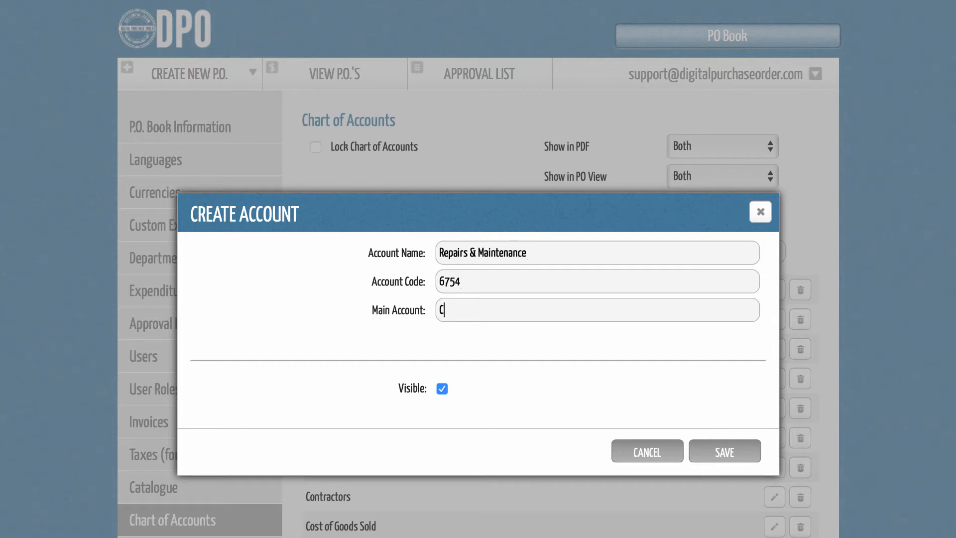
pyautogui.write('ontractors')
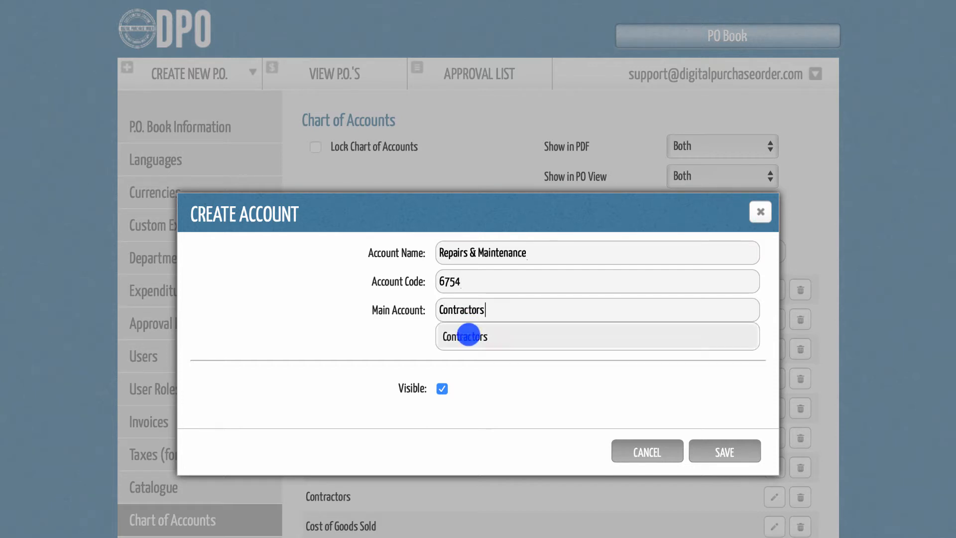
pyautogui.click(464, 336)
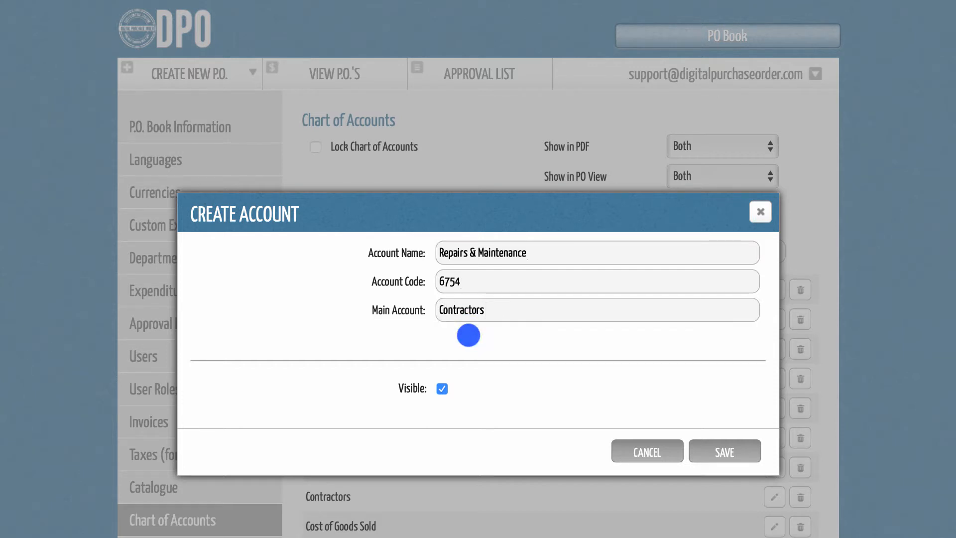
pyautogui.click(724, 451)
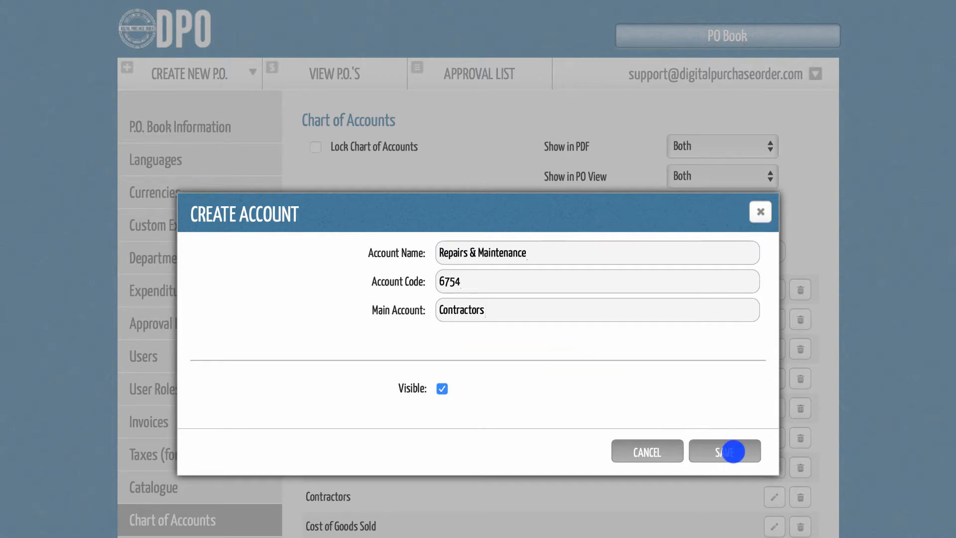
# - Save the account, keep Show in PDF on Both, and lock the chart of accounts
pyautogui.click(724, 450)
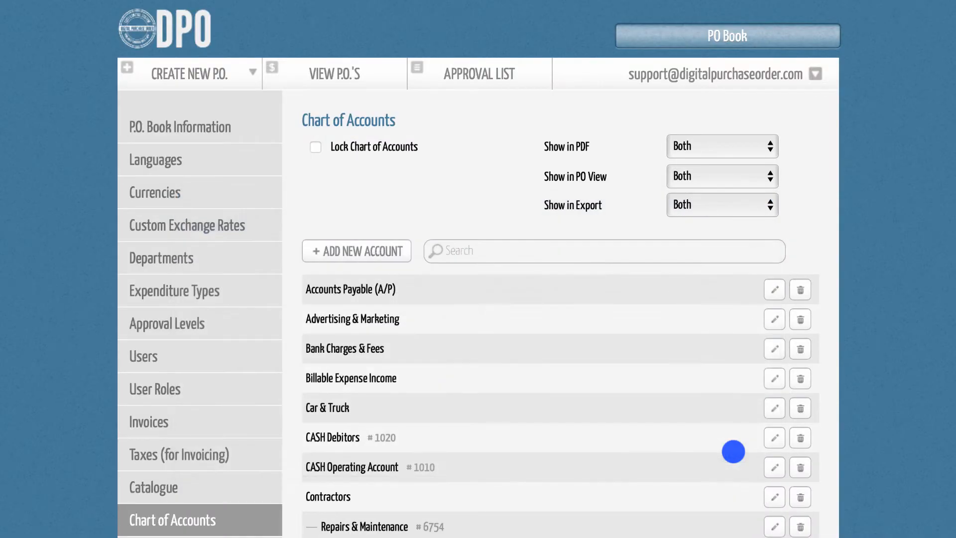
pyautogui.click(722, 145)
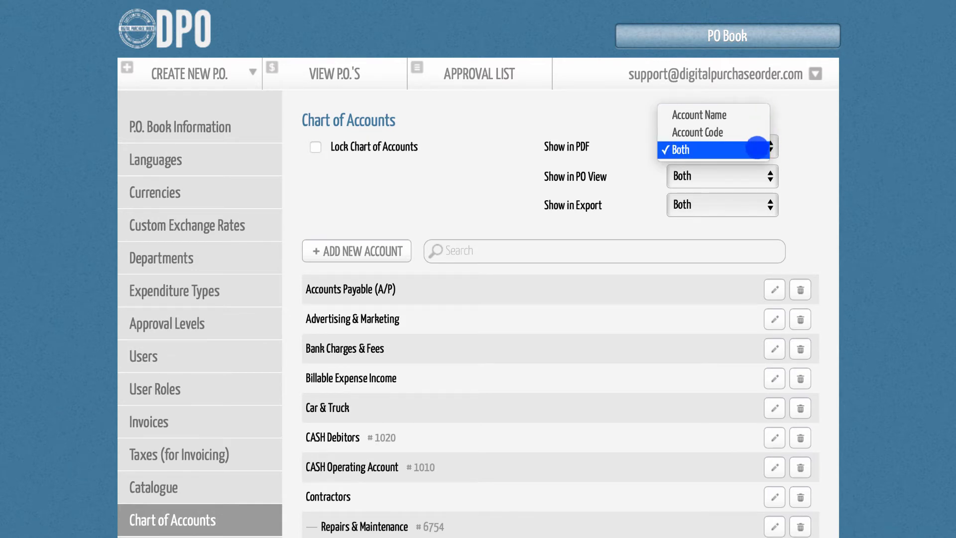
pyautogui.click(715, 149)
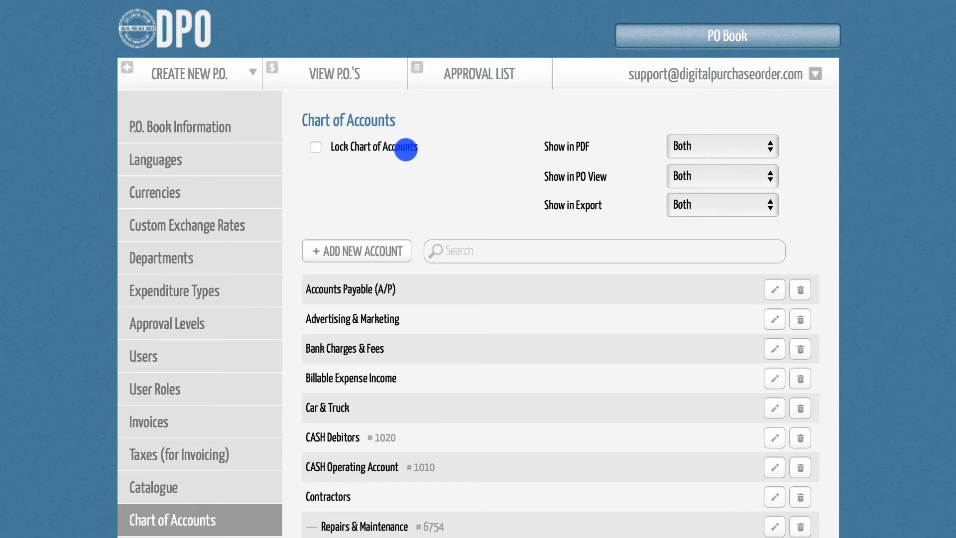
pyautogui.click(316, 148)
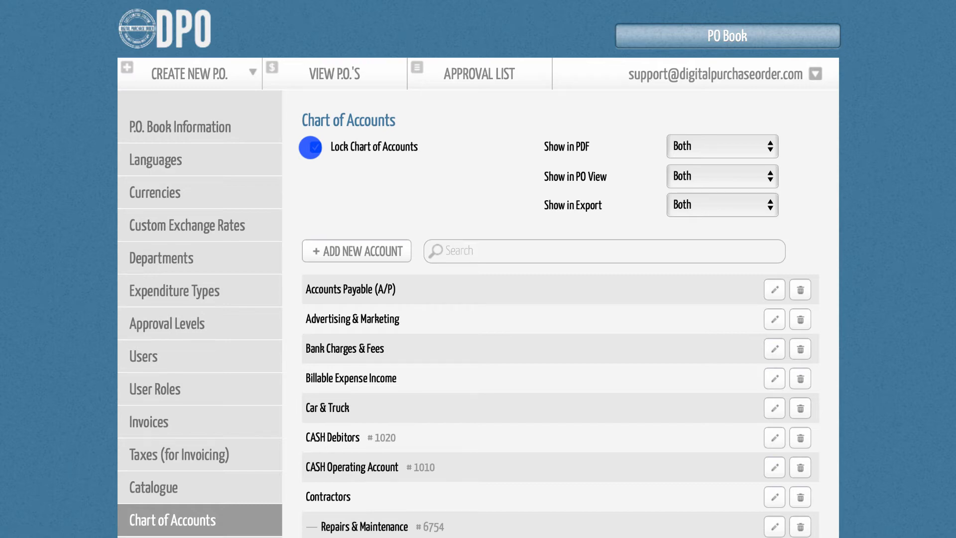
pyautogui.click(315, 147)
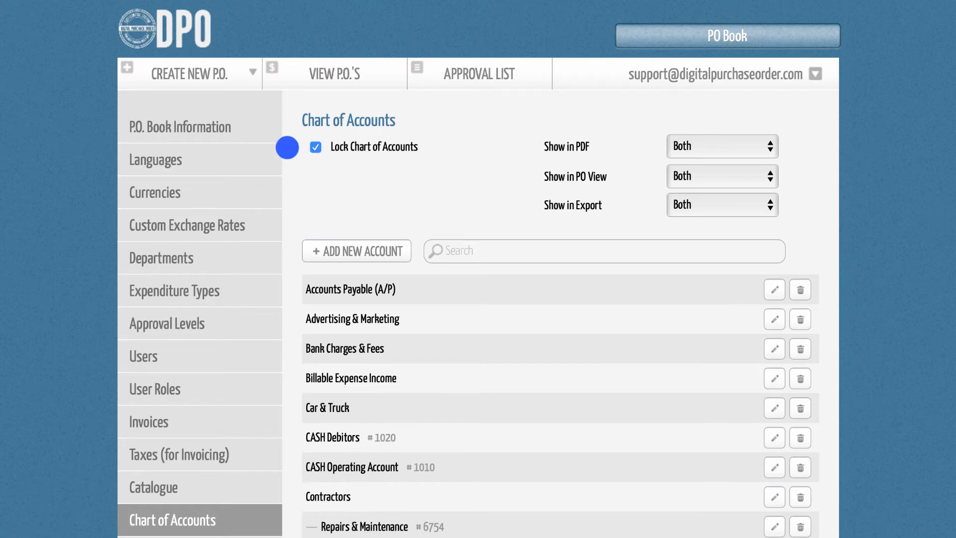
# - Create a new P.O. for OFFICE SUPPLIES with supplier Globex Corporation
pyautogui.scroll(-3)
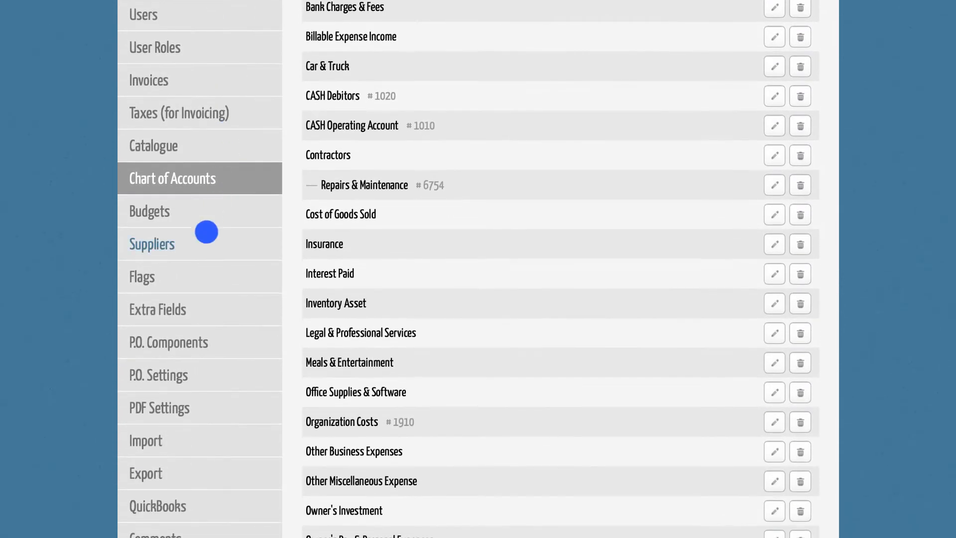
pyautogui.moveTo(147, 442)
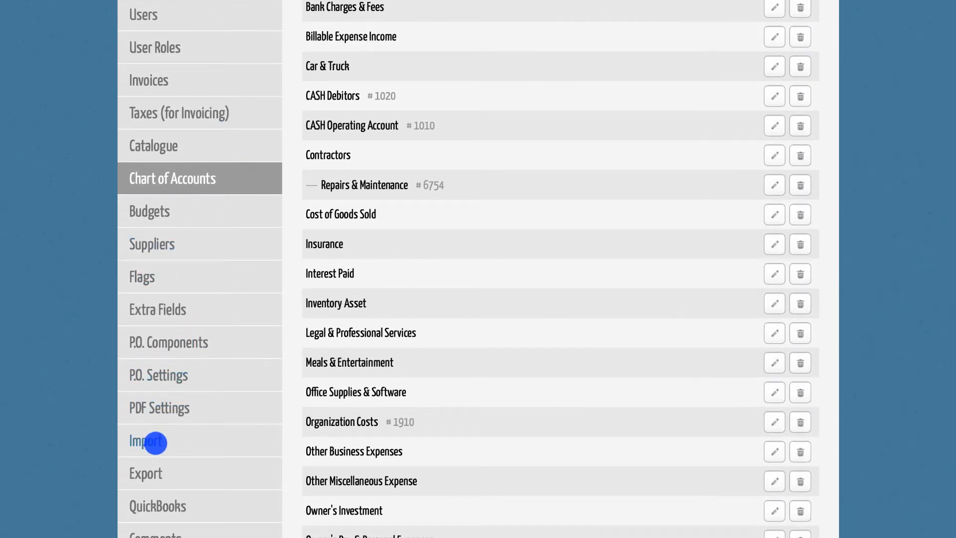
pyautogui.click(146, 441)
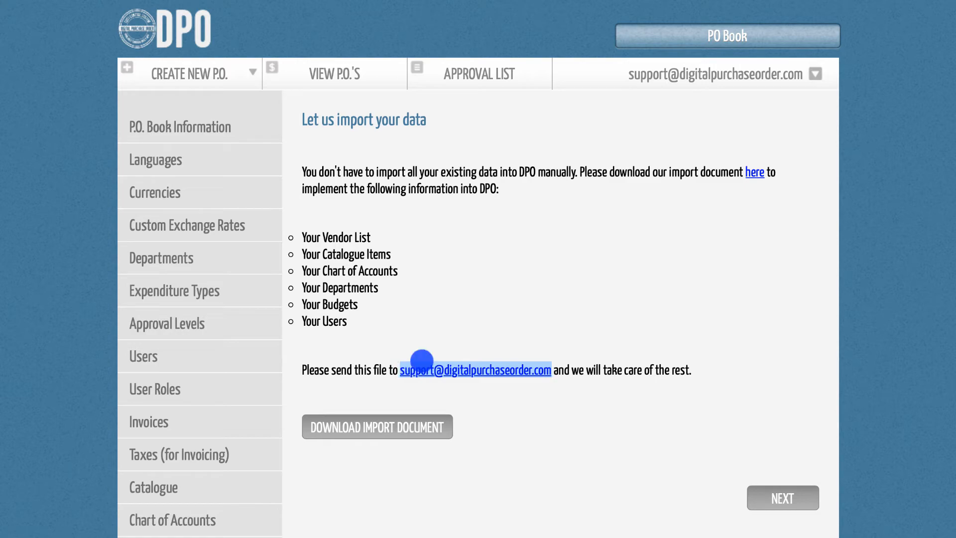
pyautogui.click(189, 74)
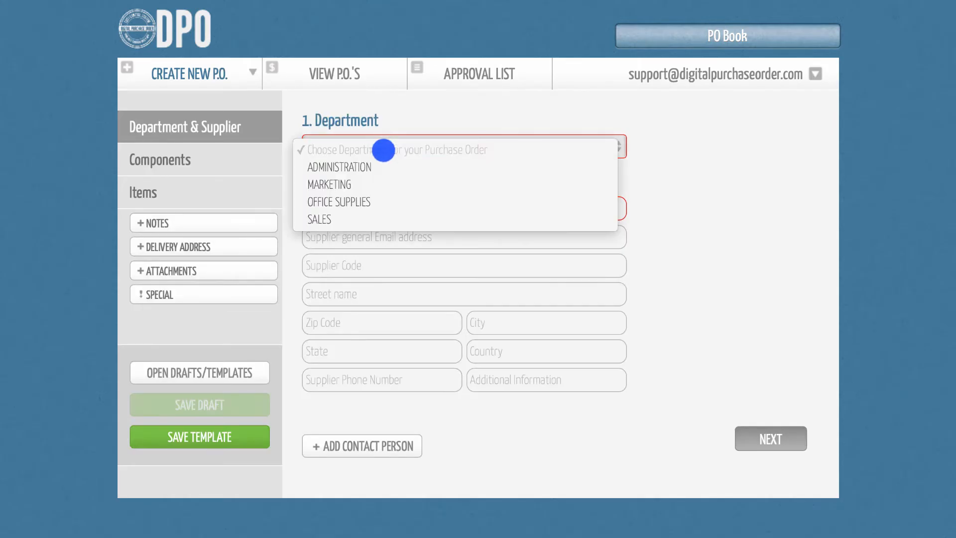
pyautogui.click(339, 202)
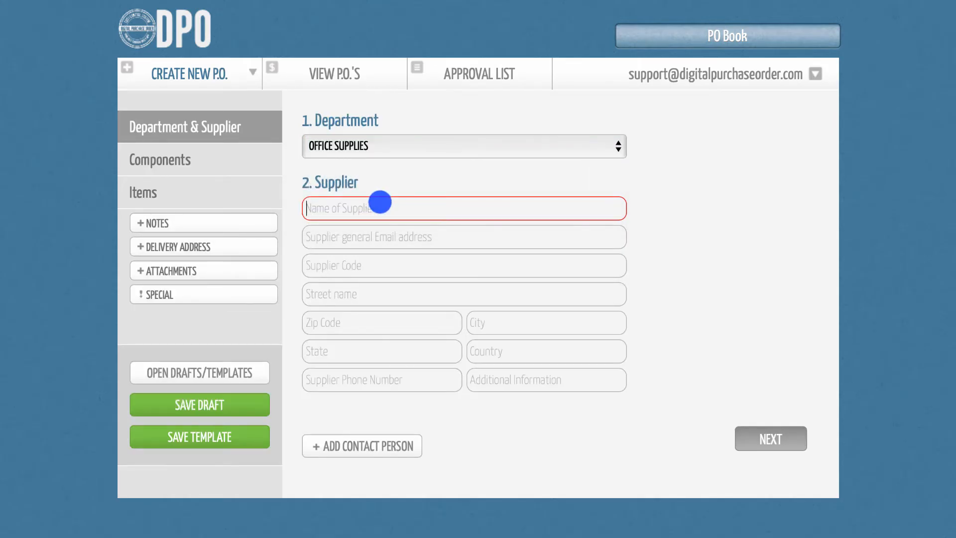
pyautogui.write('Globex Corporation')
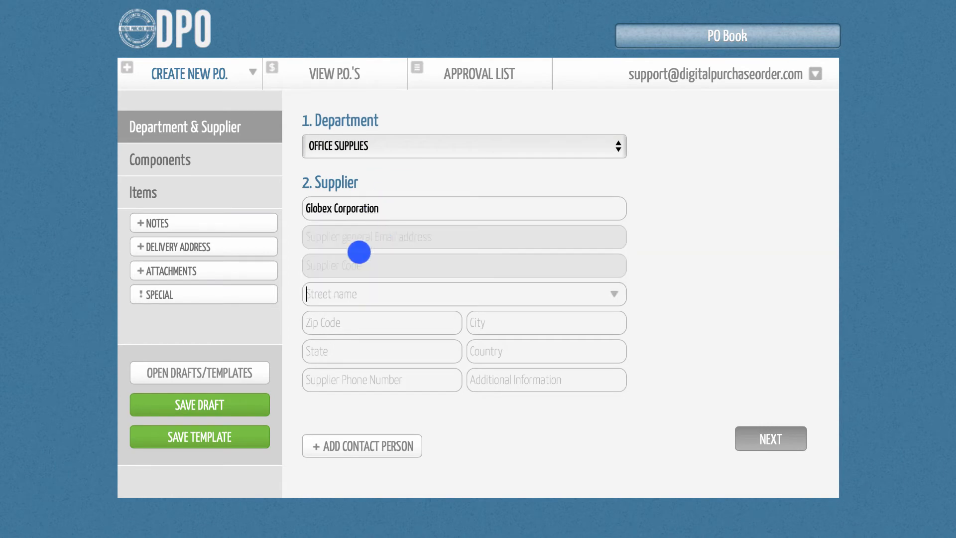
# - Add a Computers and Laptops item and assign it the Purchases account code
pyautogui.click(143, 192)
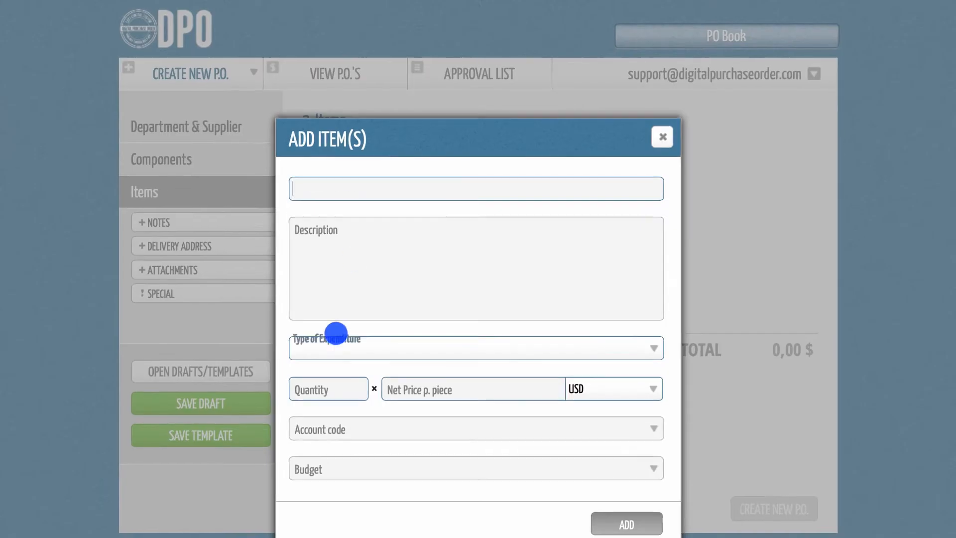
pyautogui.write('com')
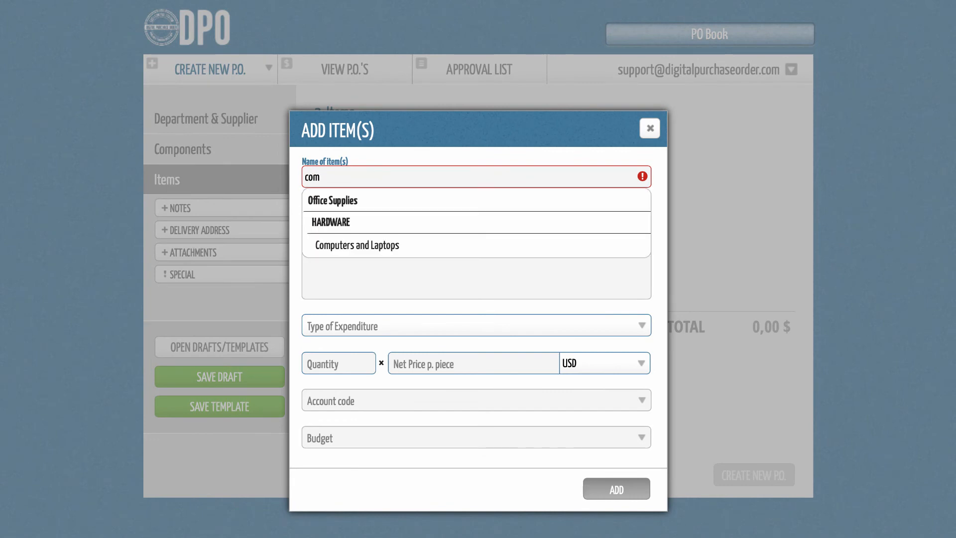
pyautogui.click(357, 245)
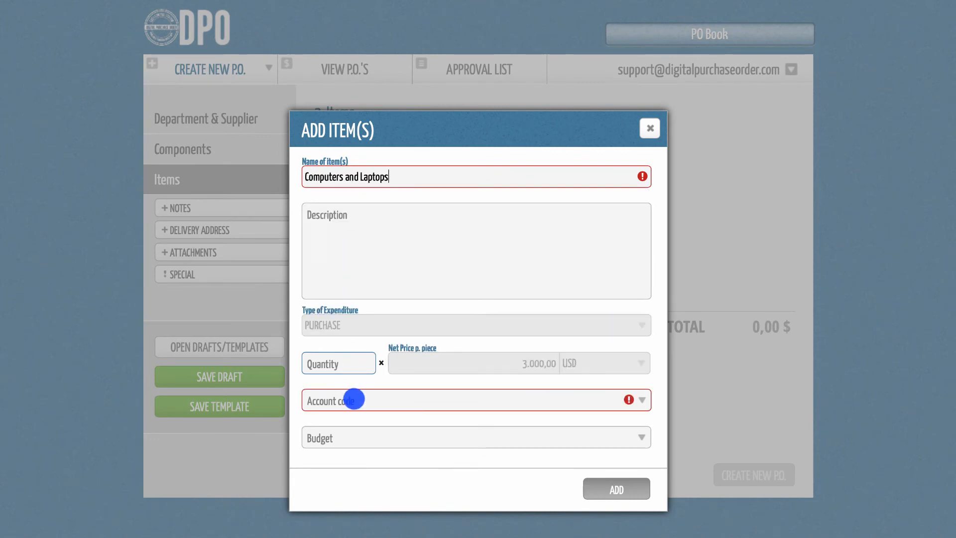
pyautogui.write('pur')
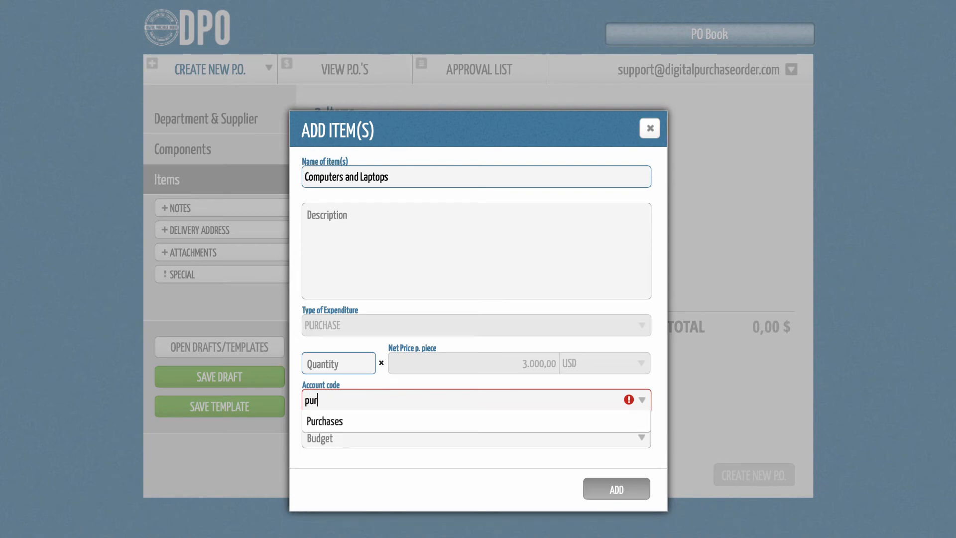
pyautogui.click(323, 420)
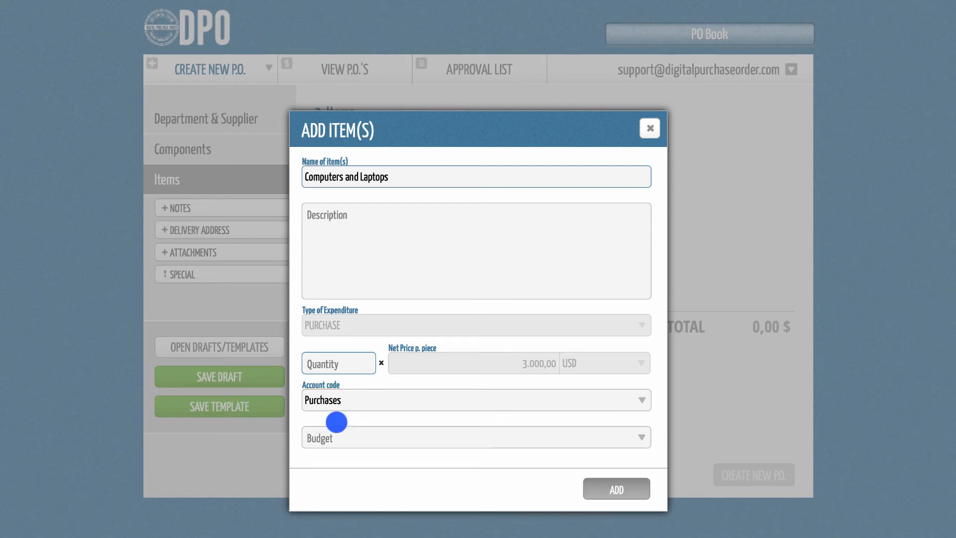